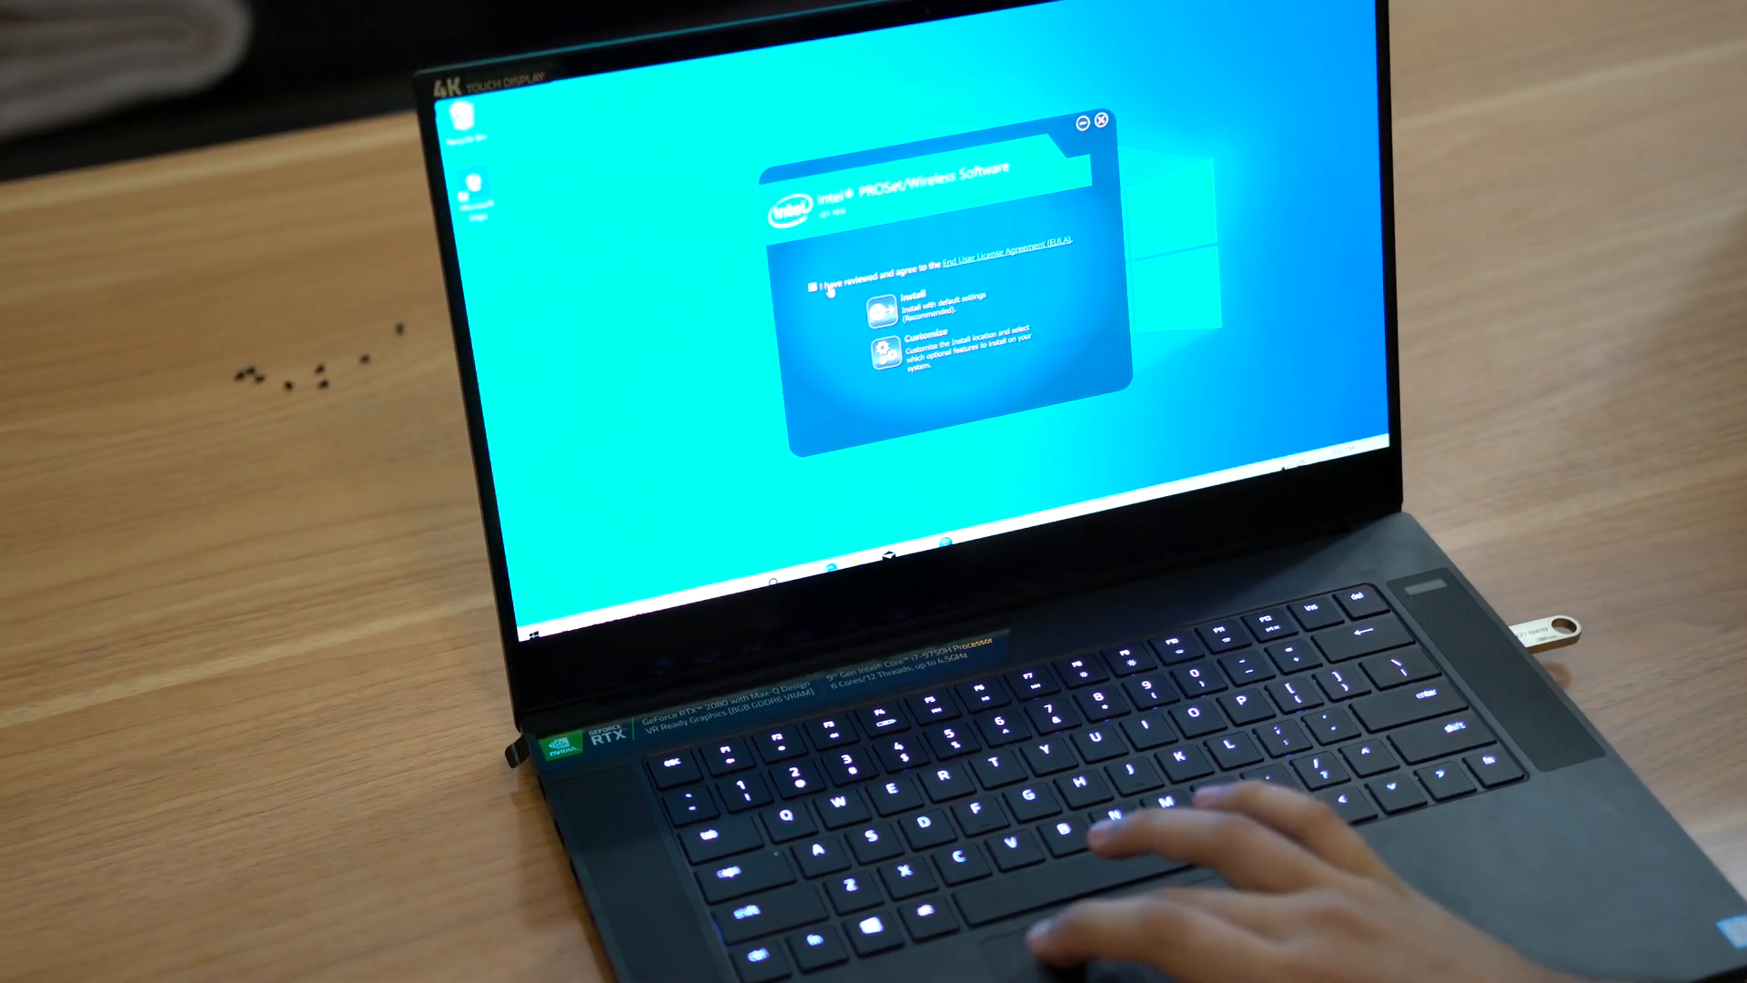
Accept the Intel PROSet/Wireless End User License Agreement.
click(891, 309)
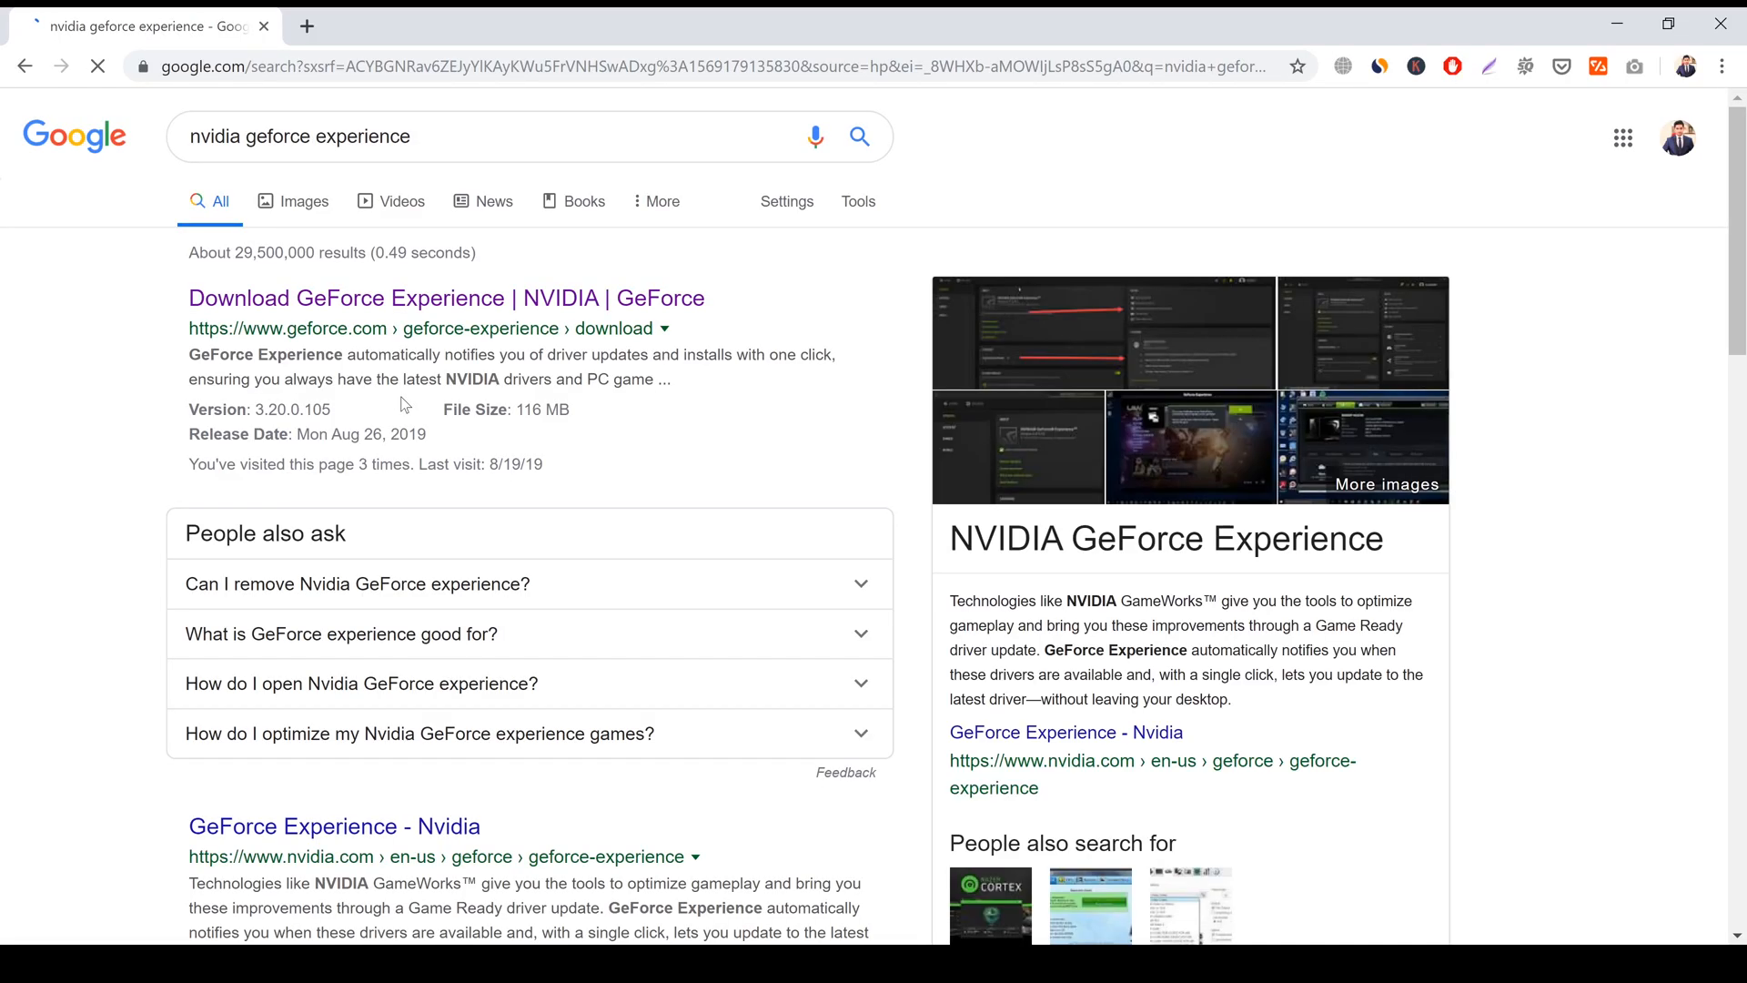
Open the NVIDIA GeForce Experience download page and the Razer Synapse 3 page.
click(425, 297)
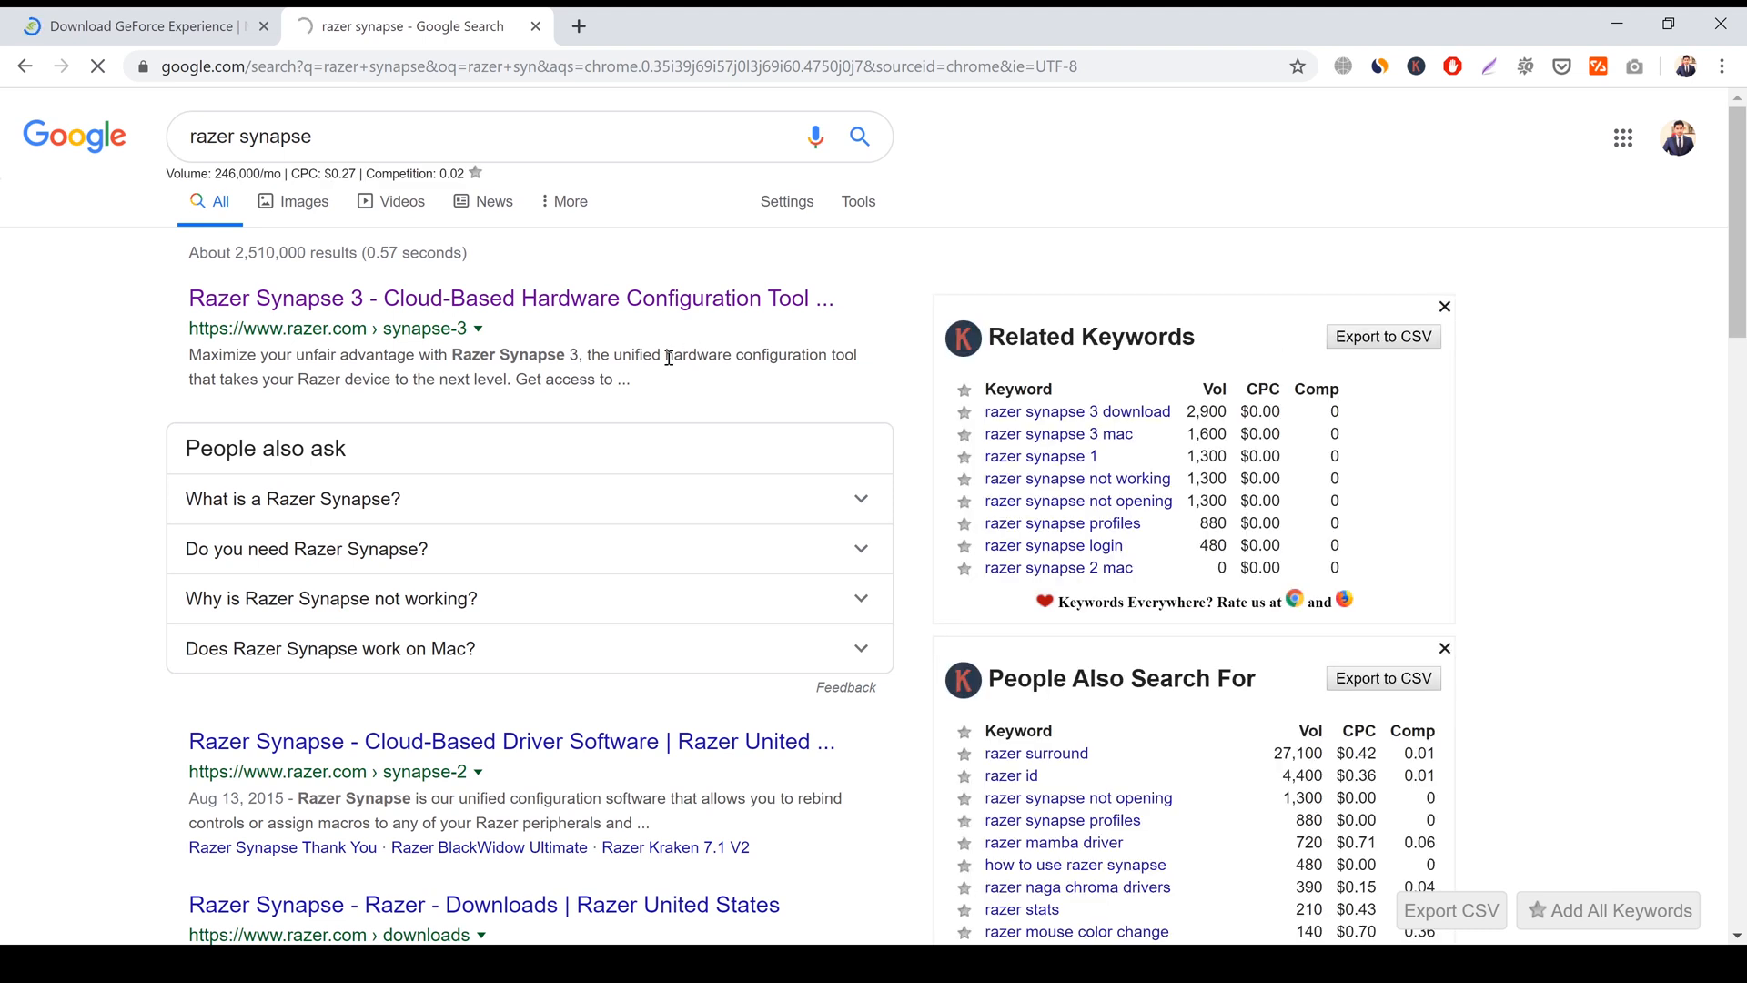
click(275, 297)
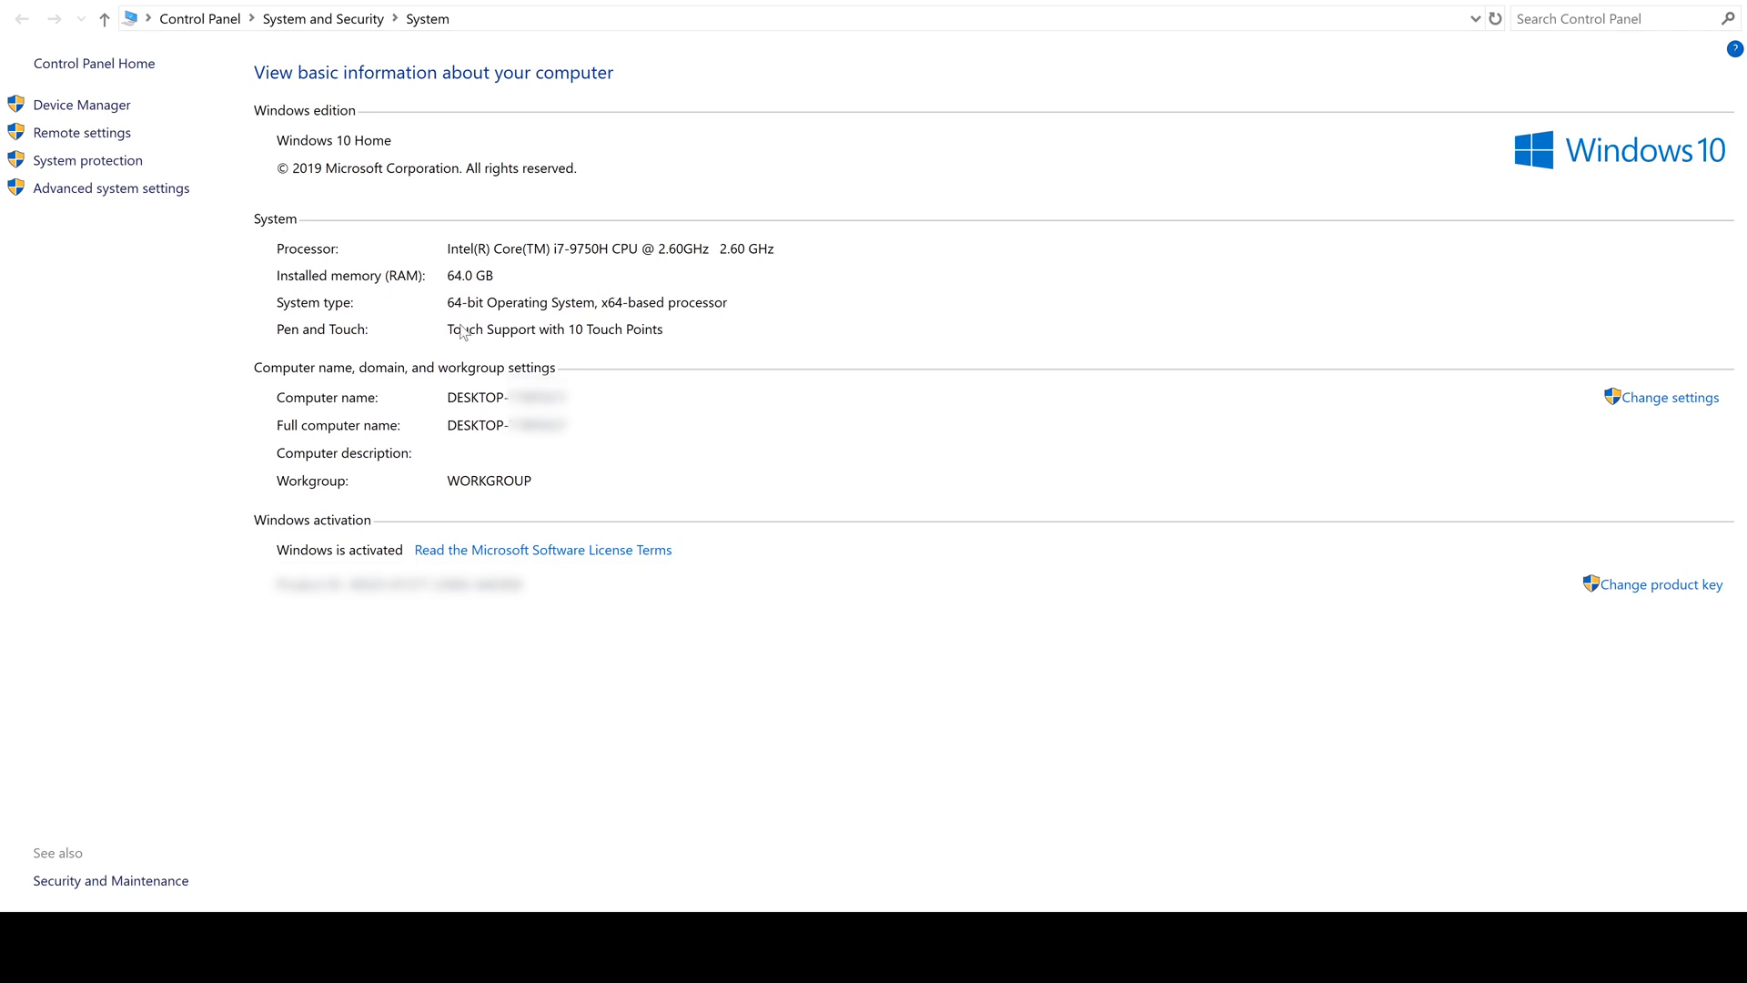
mouse_move(495, 299)
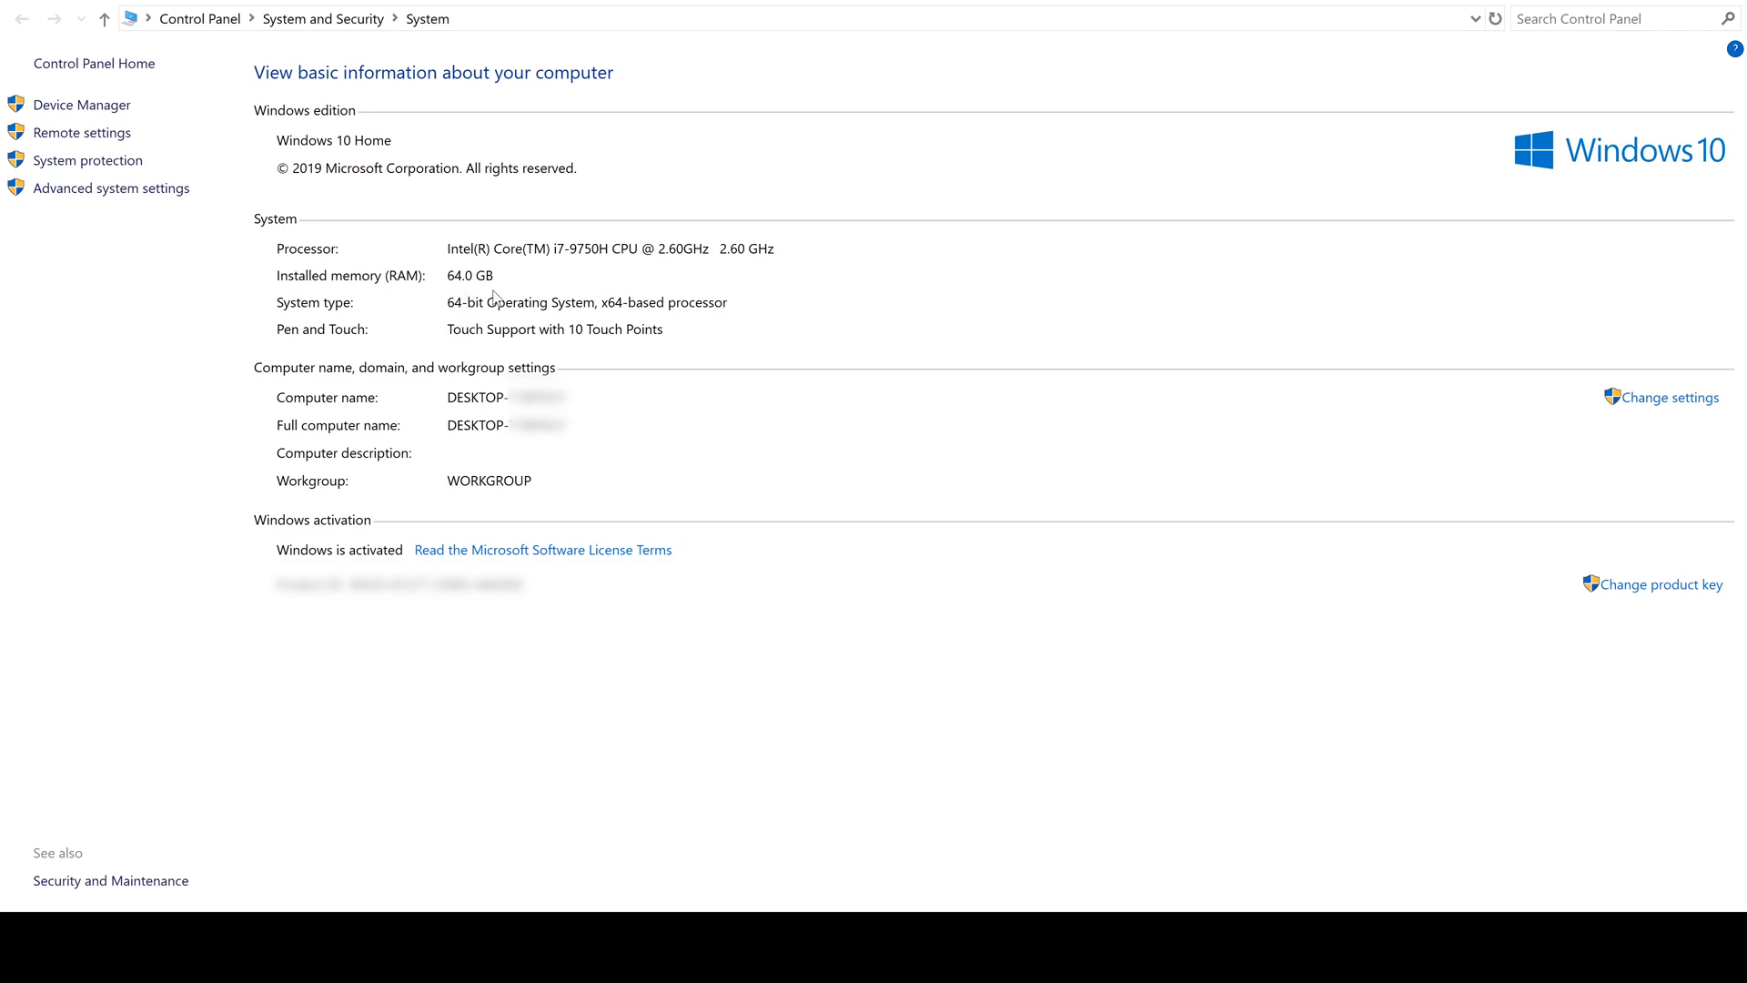
mouse_move(479, 283)
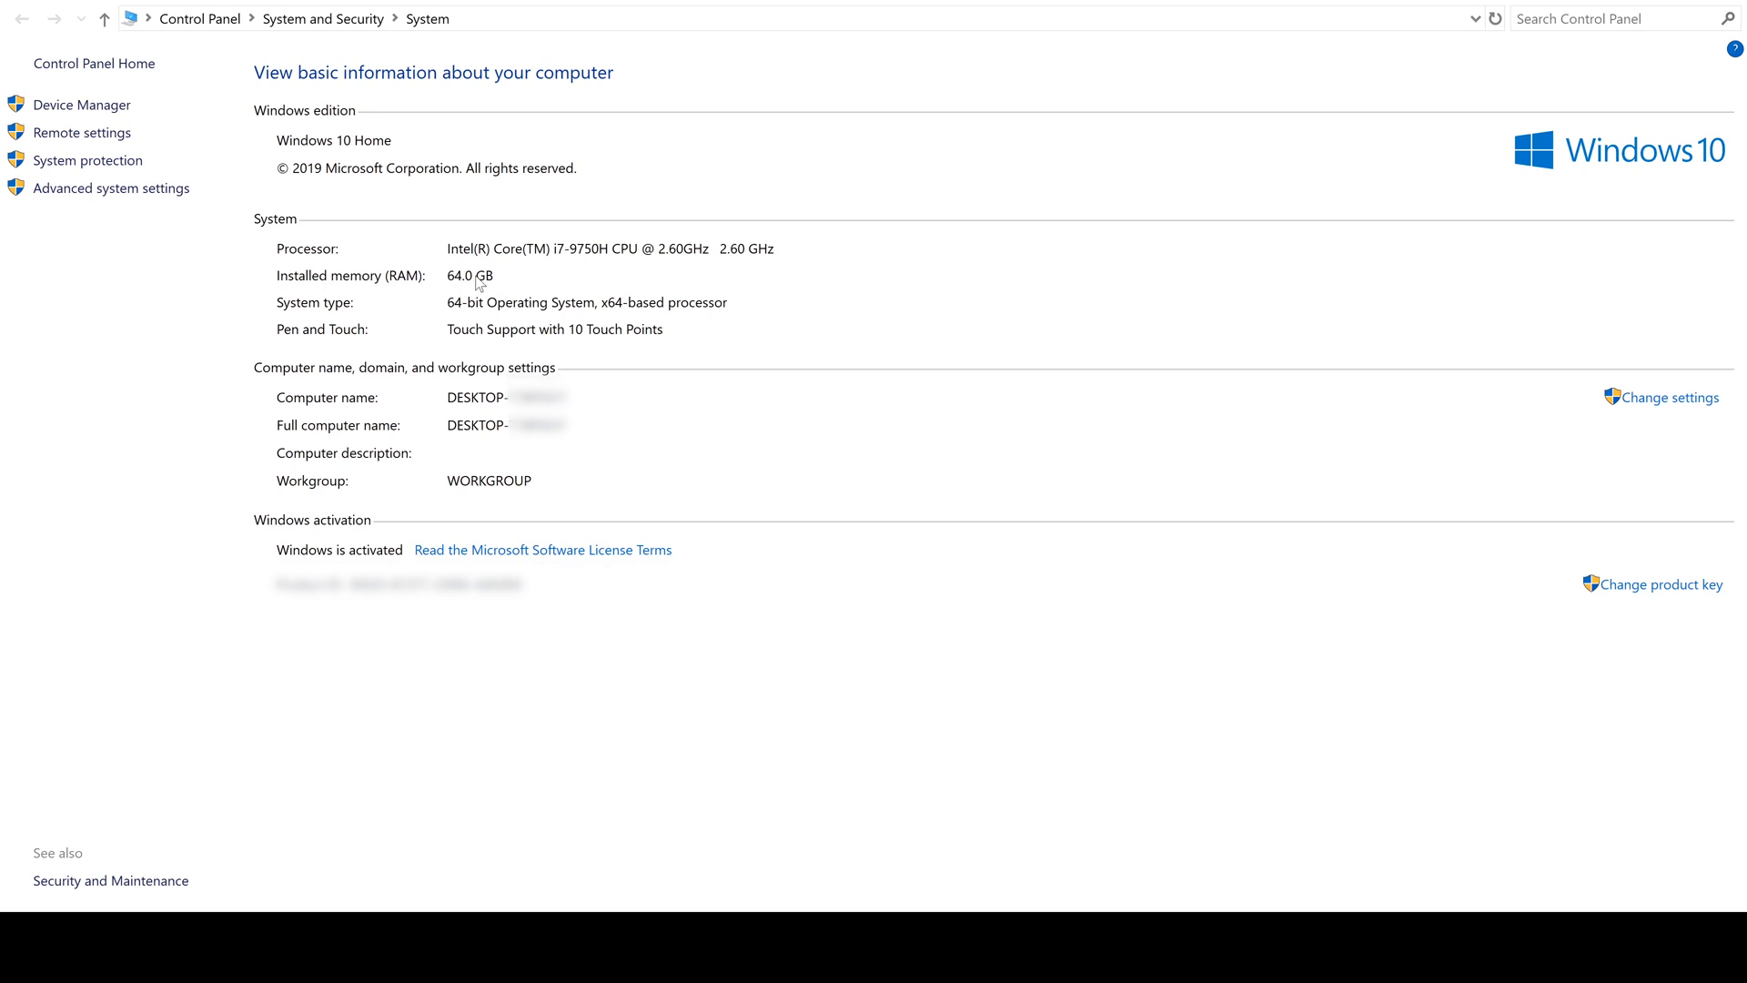
mouse_move(451, 303)
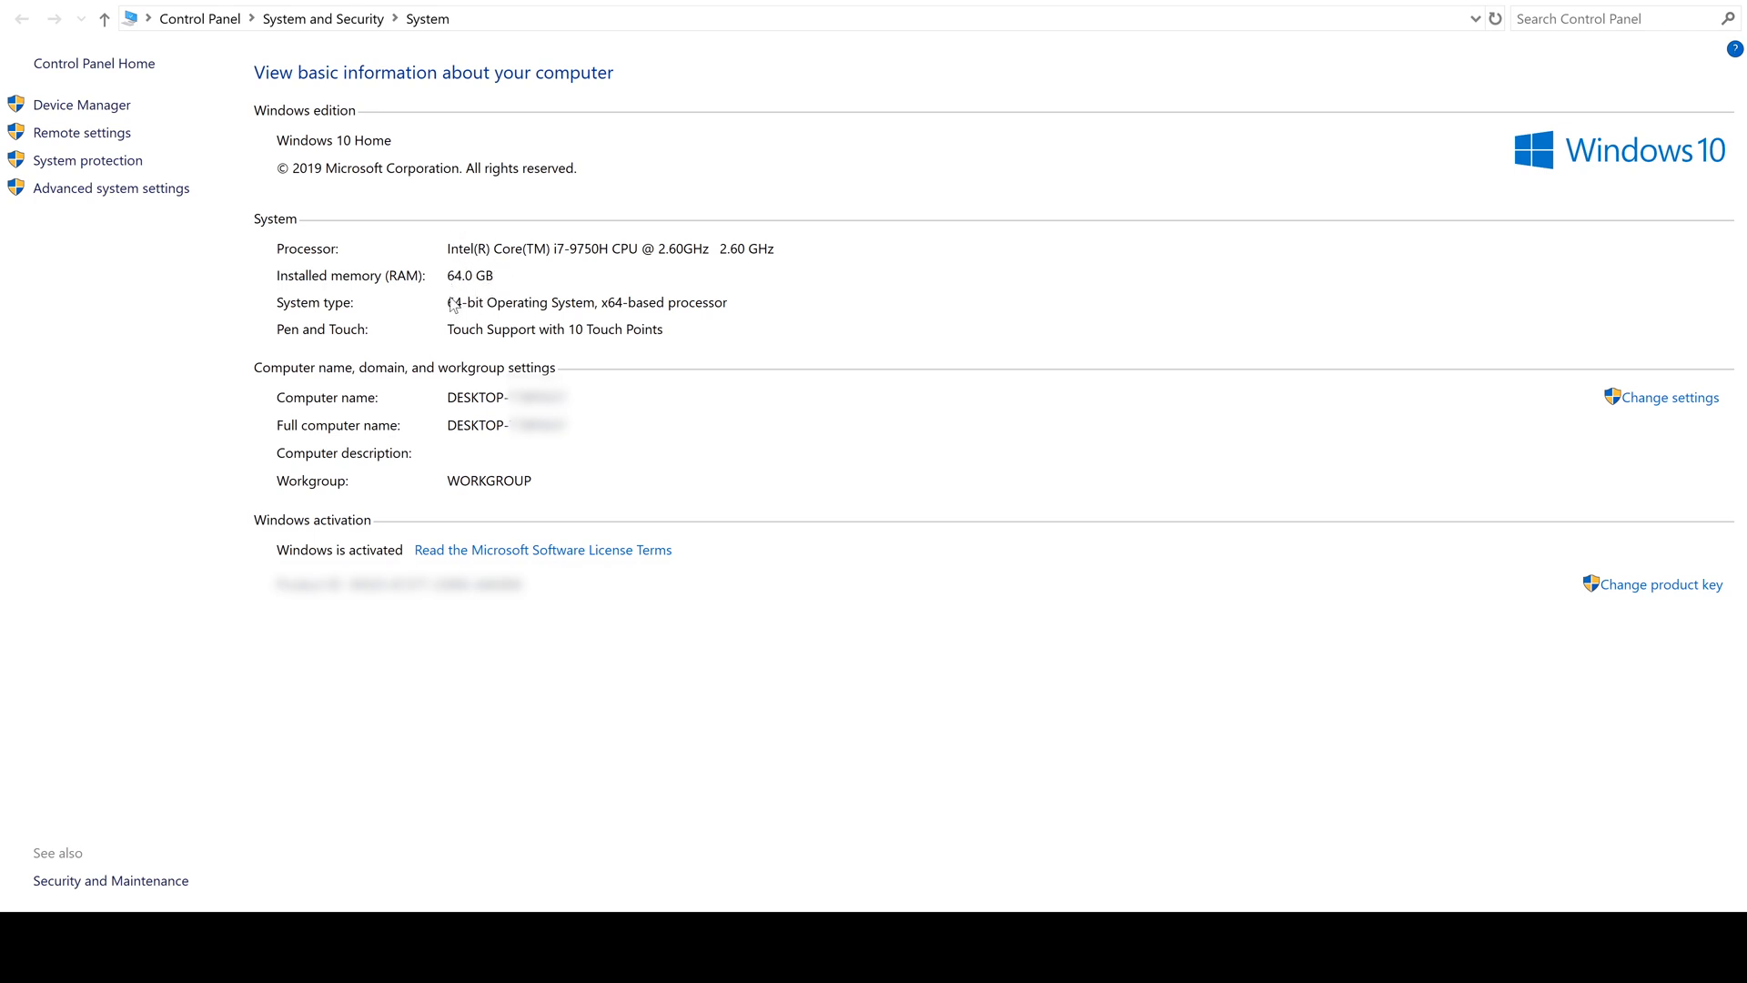
mouse_move(451, 308)
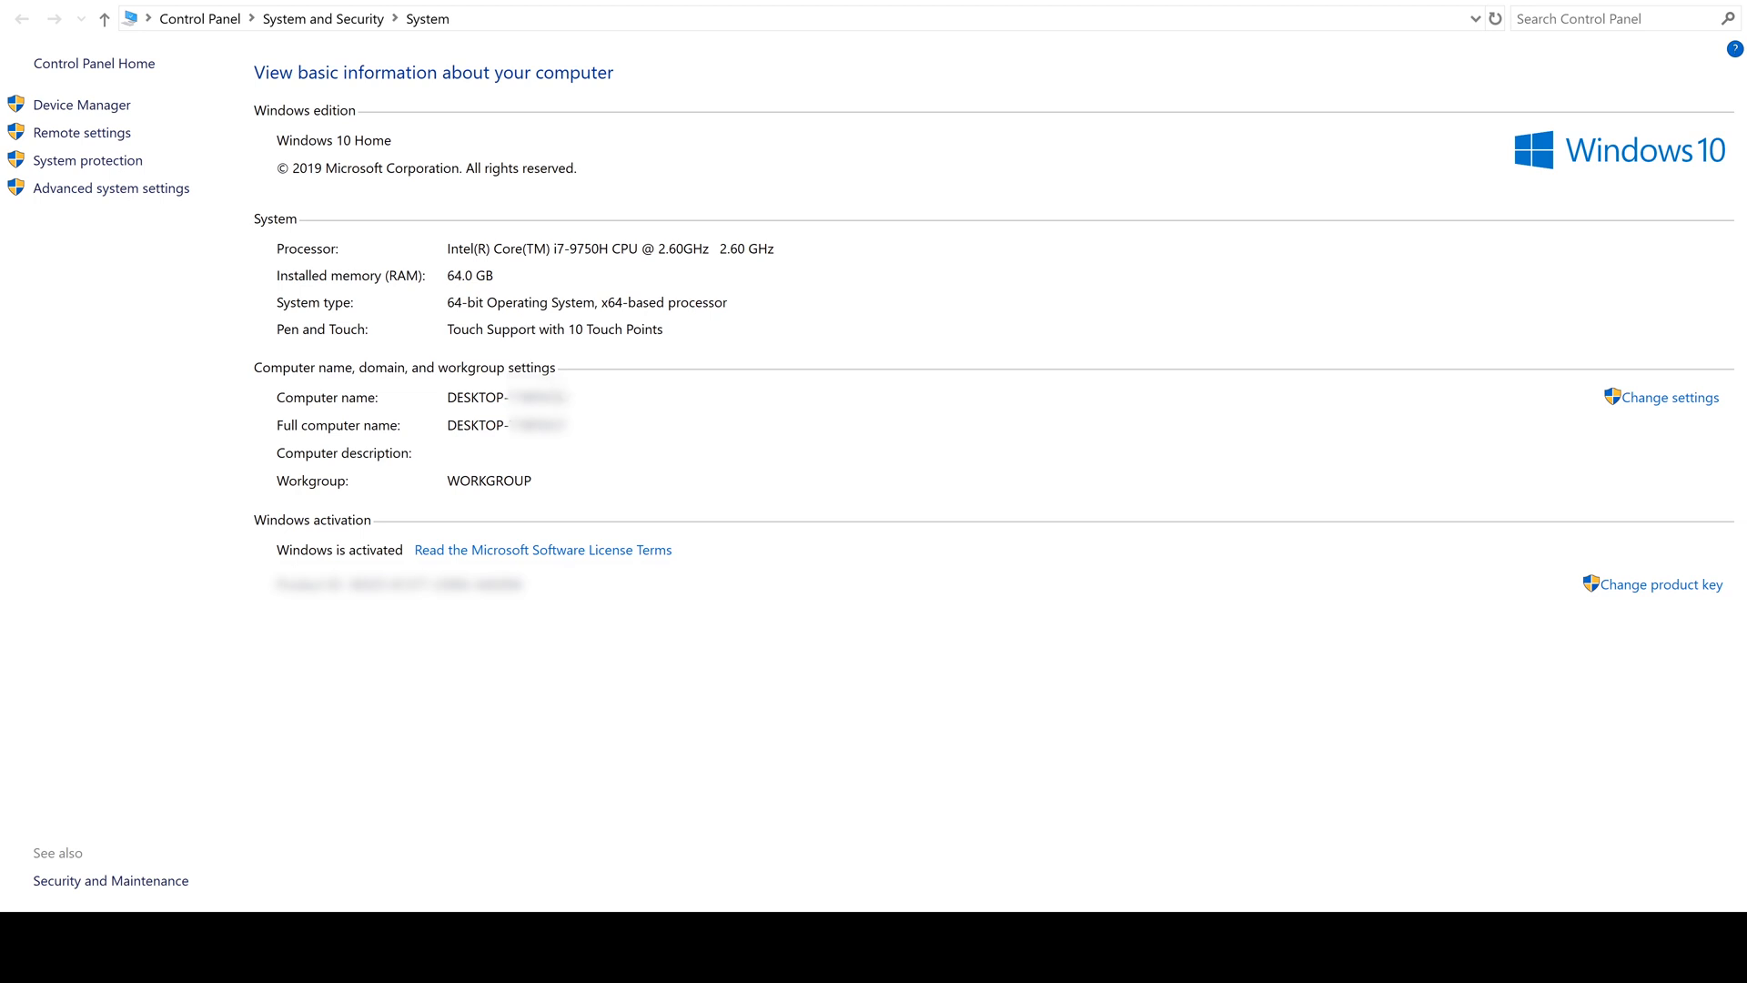
mouse_move(662, 899)
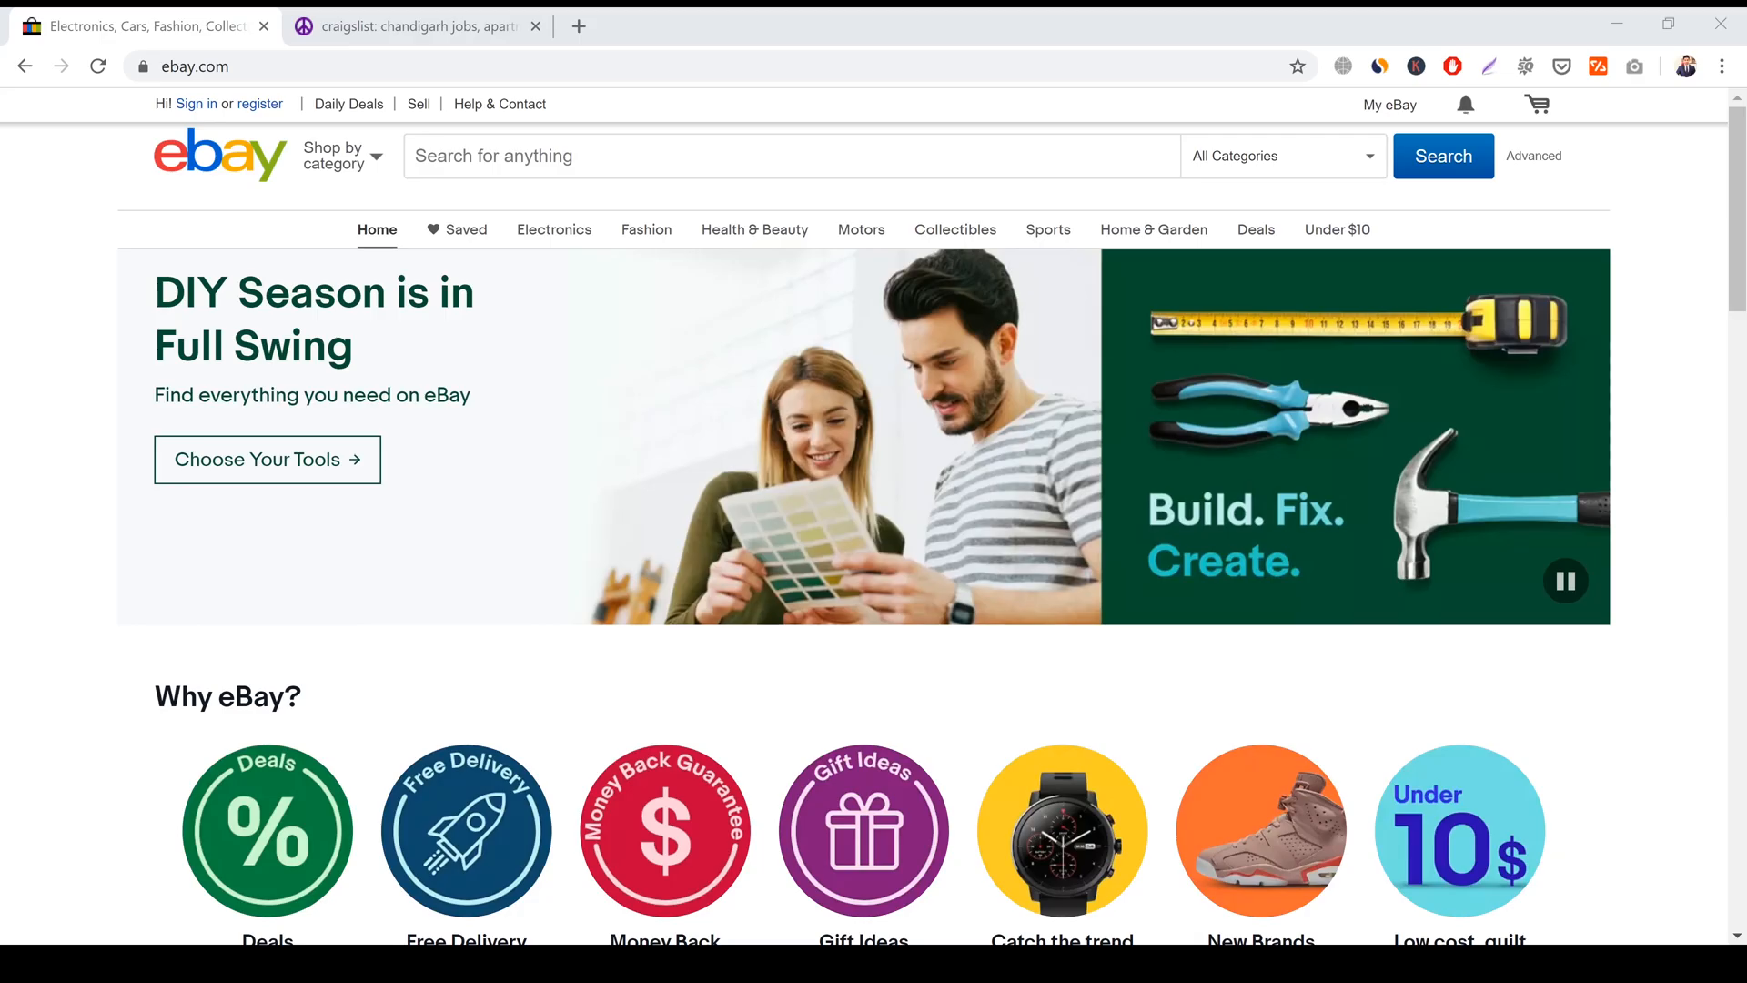
Switch from the eBay page to the craigslist Chandigarh tab.
scroll(down, 3)
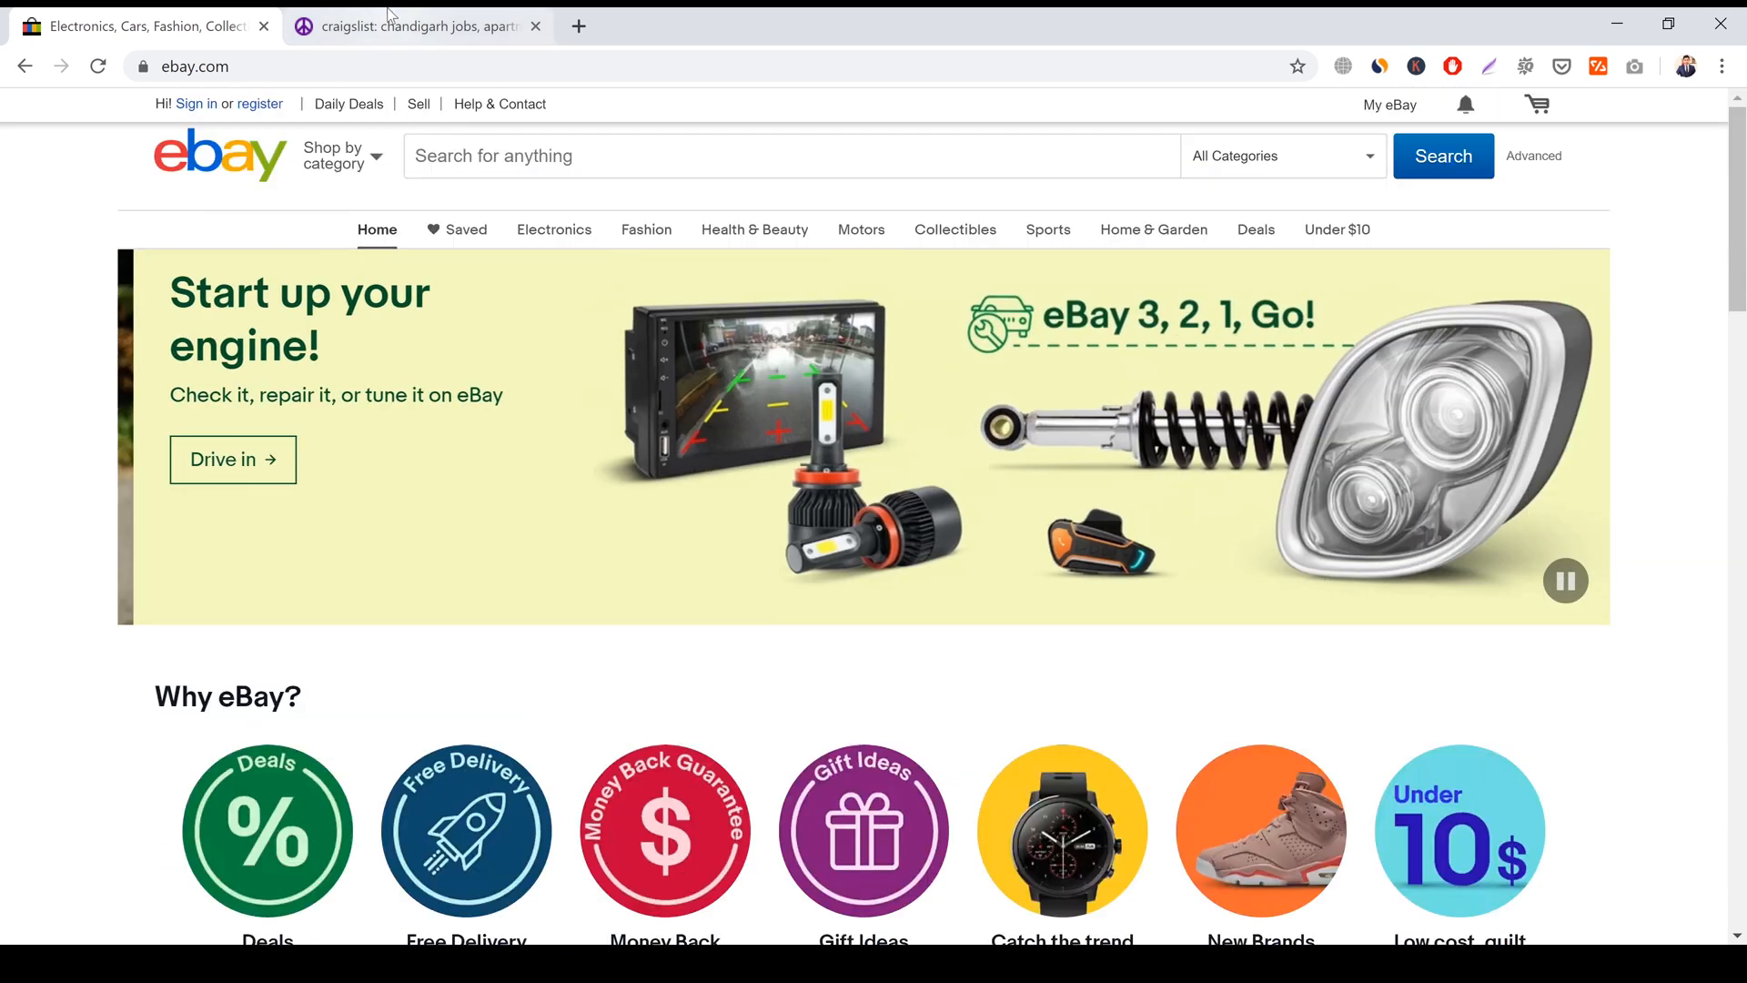
click(414, 25)
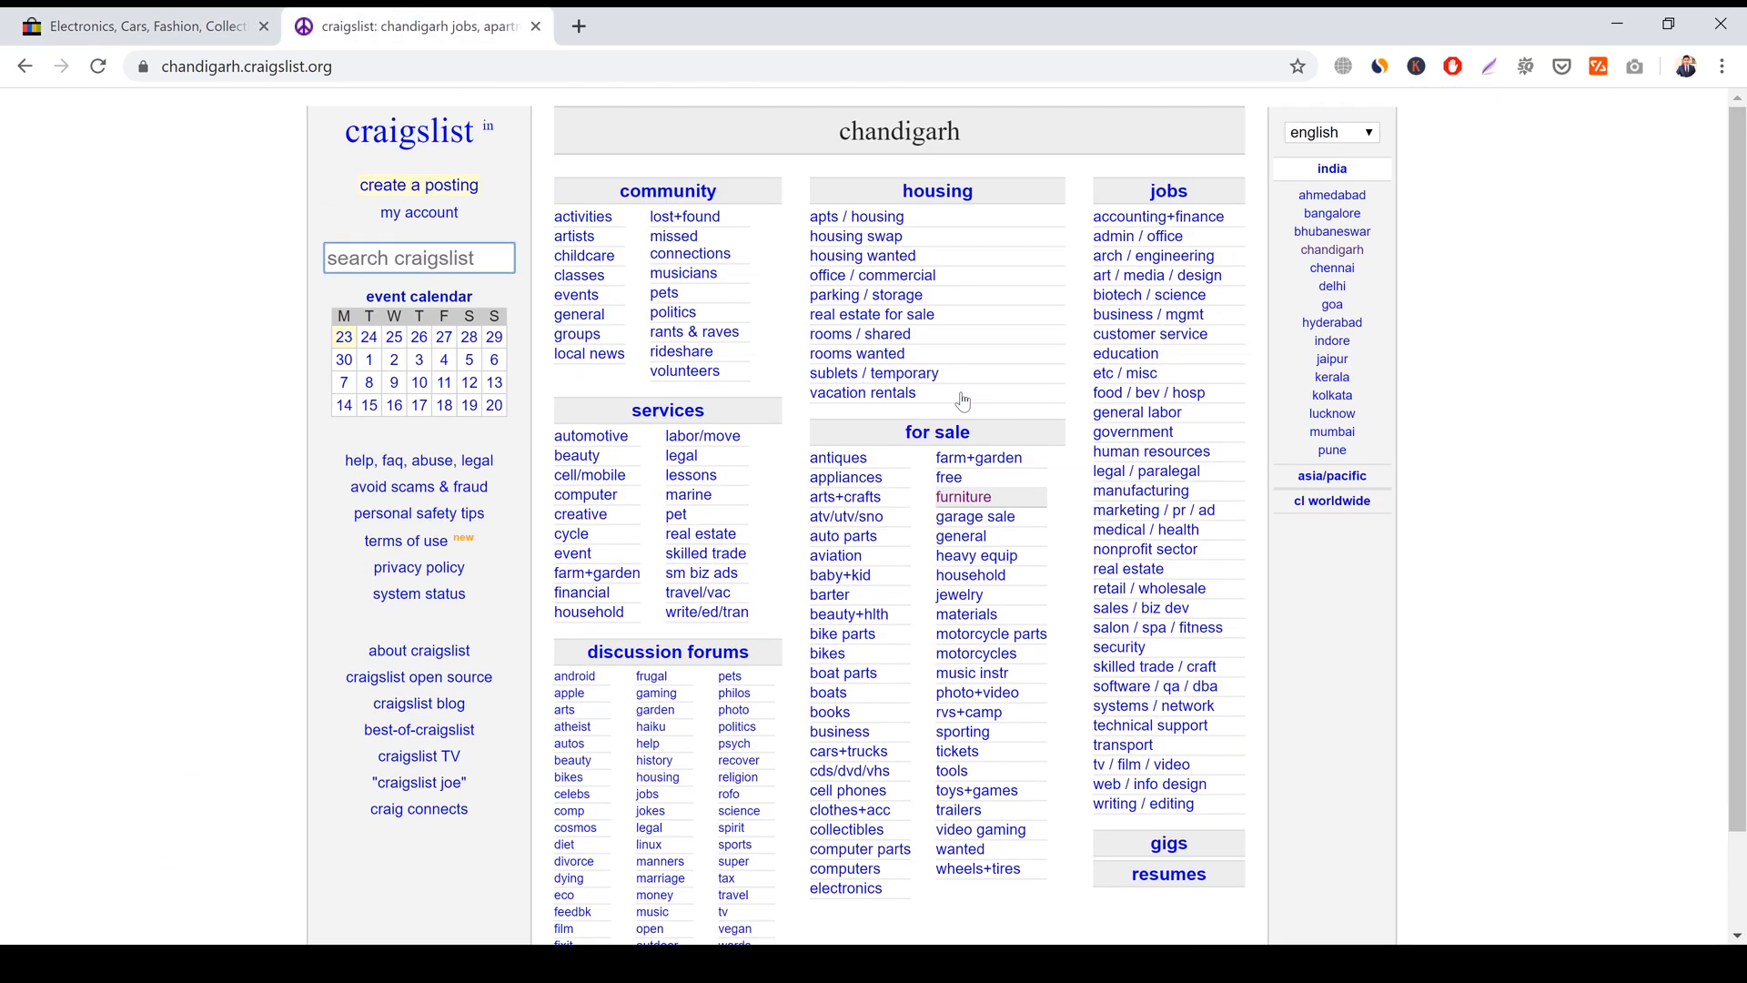
mouse_move(962, 398)
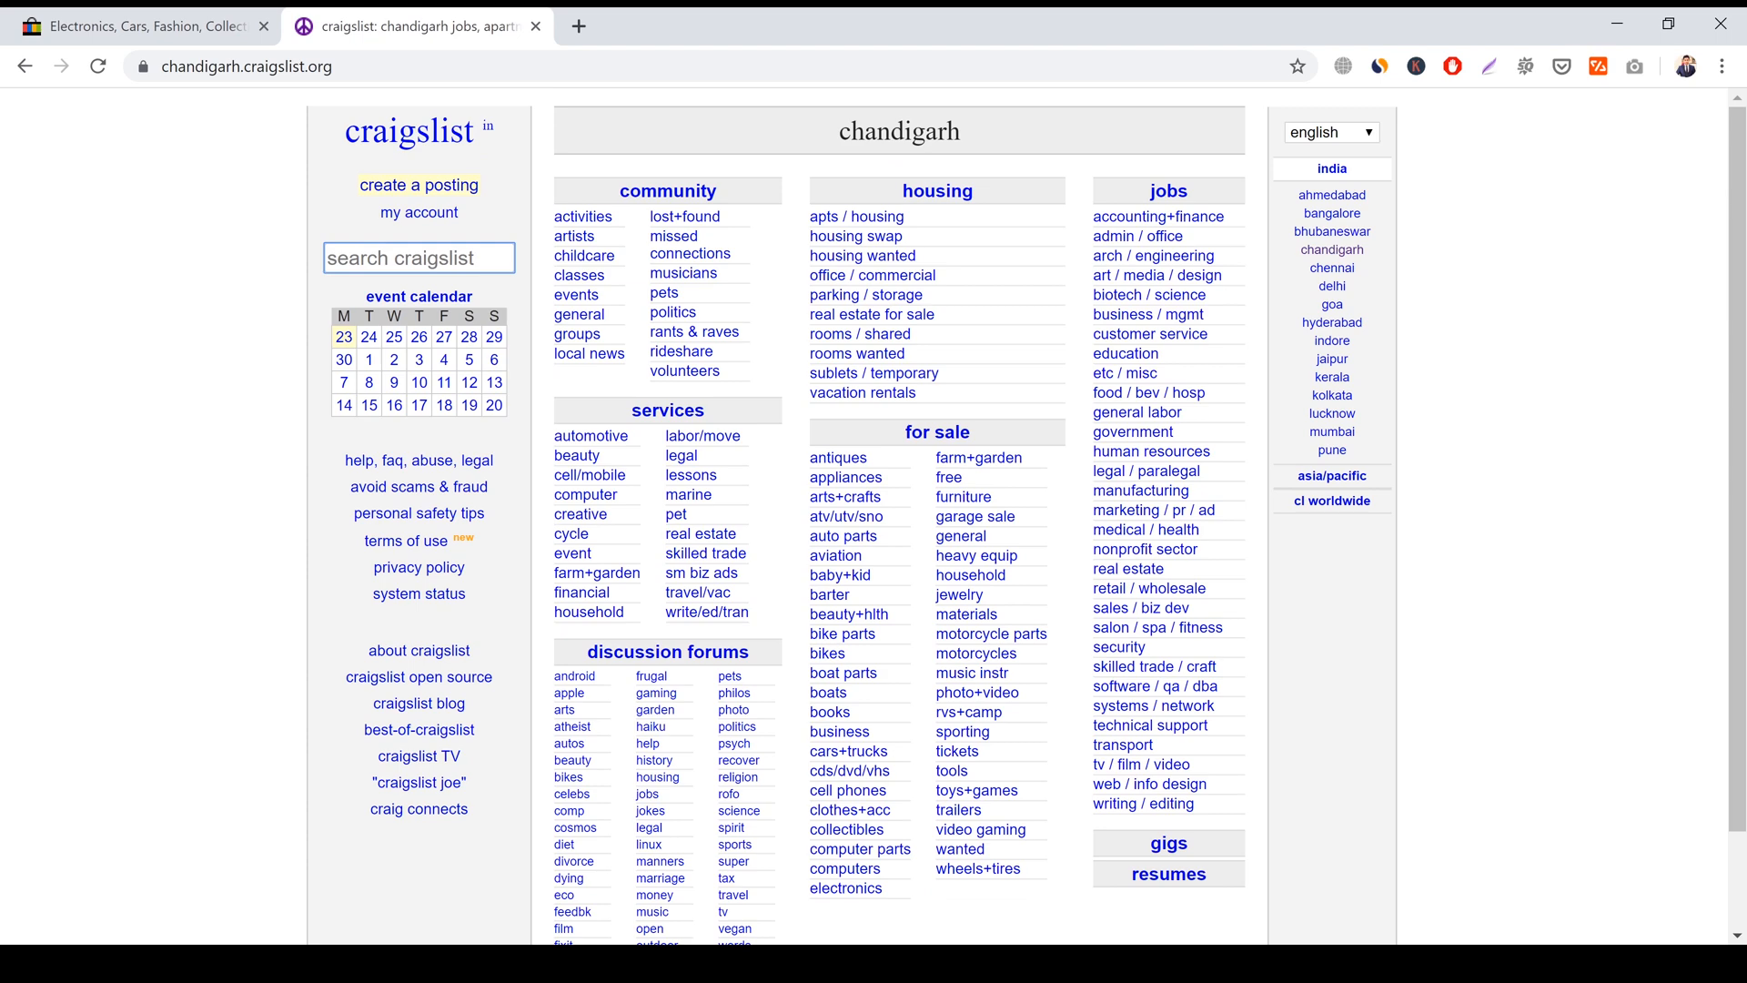